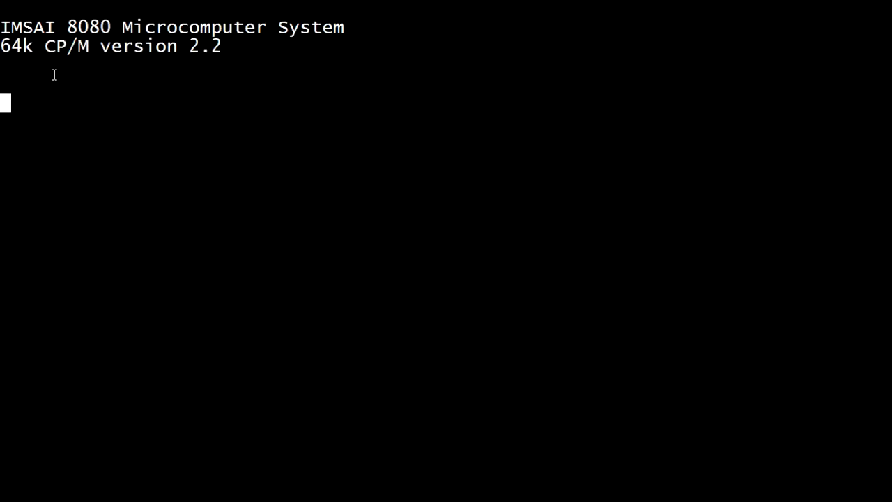
From the A> prompt, change to drive C: and launch WordStar with WS
key("enter")
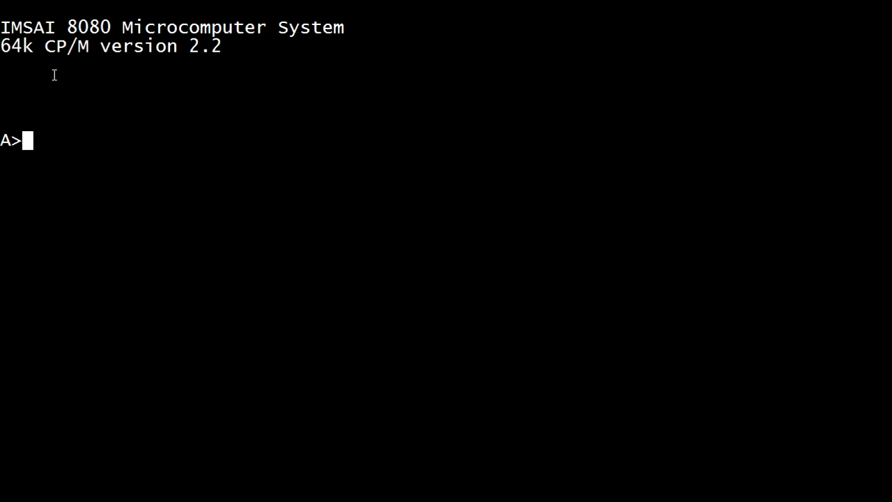
type("C:")
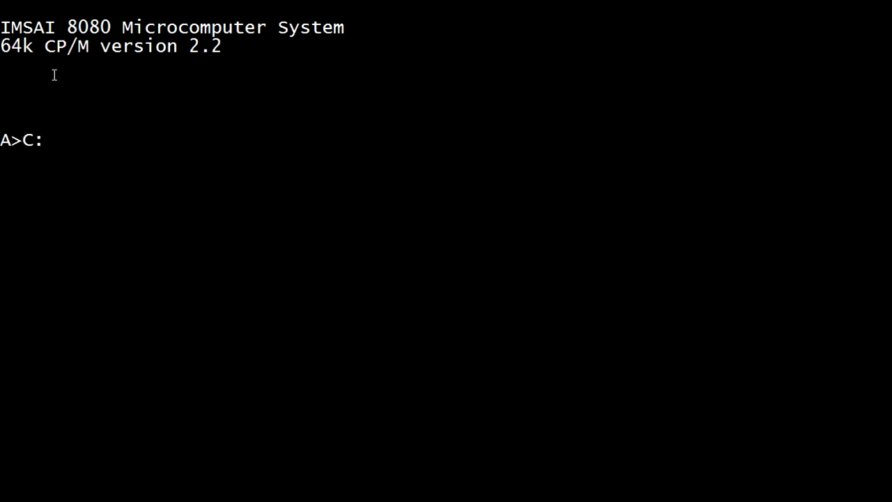
type("WS")
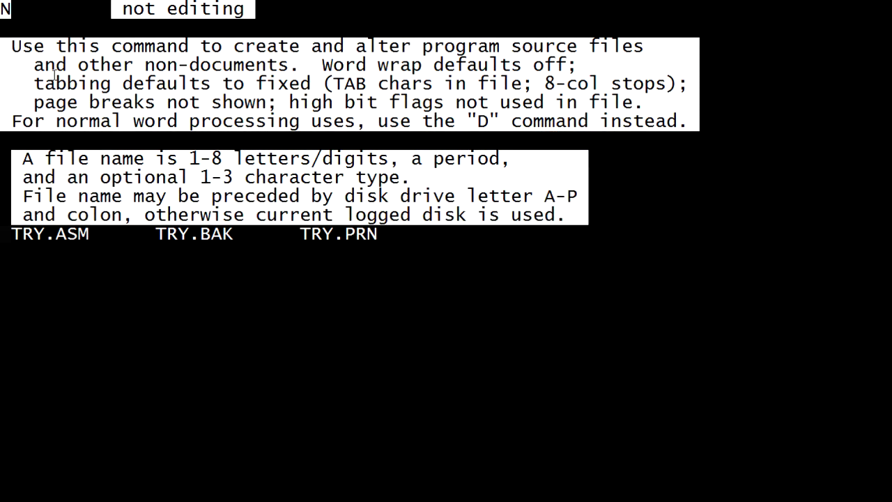
Enter SERIAL.ASM as the new non-document file name to edit
type("S")
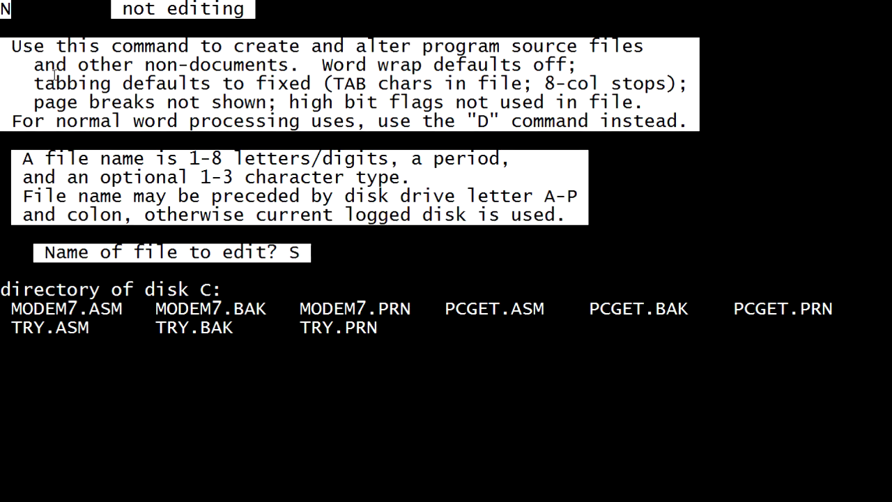
type("ERIAL.ASM")
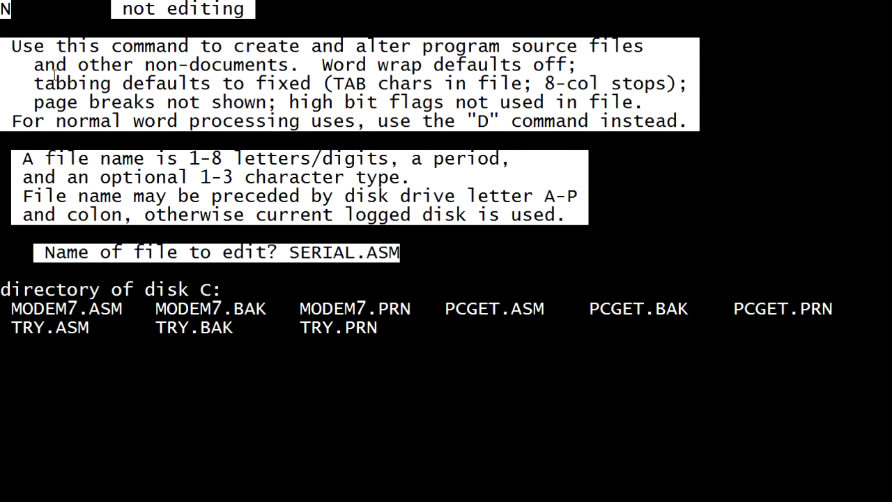
key("Return")
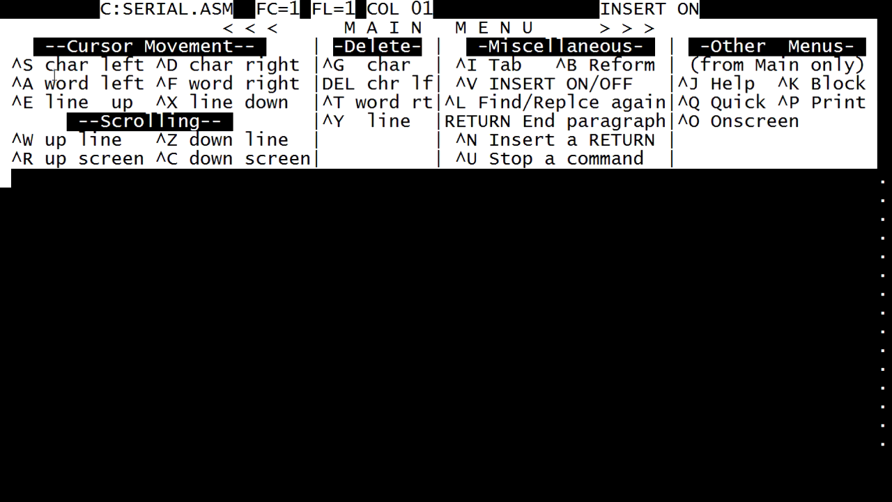
Type the comment header '; THIS IS A TEST OF THE SERIAL PORT' and '; IMSAI GUY 2017'
type(";")
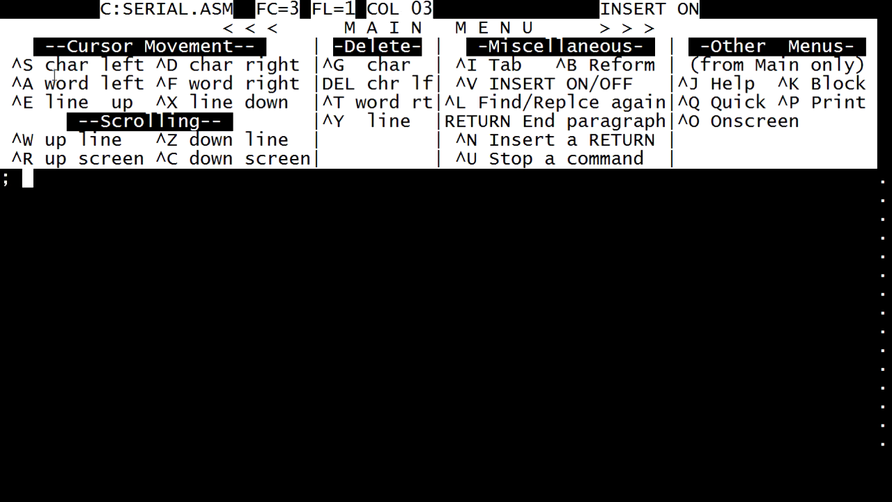
type("THIS IS A TEST")
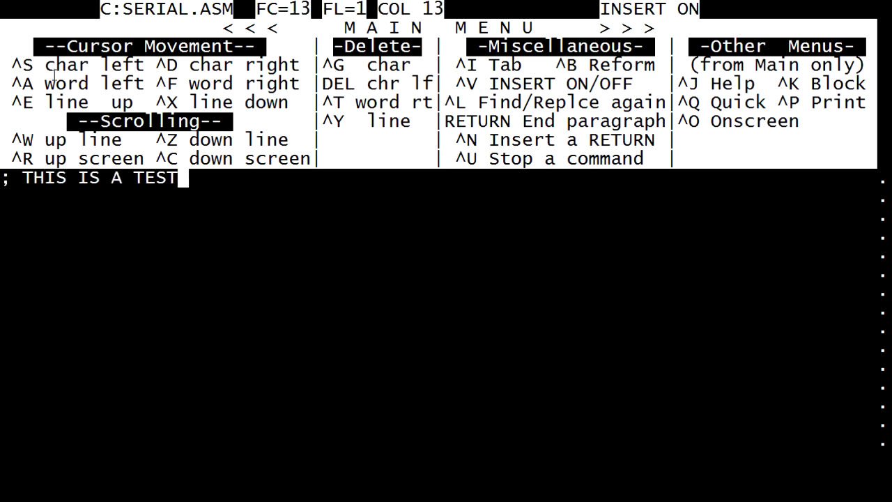
type("OF THE SERIAL")
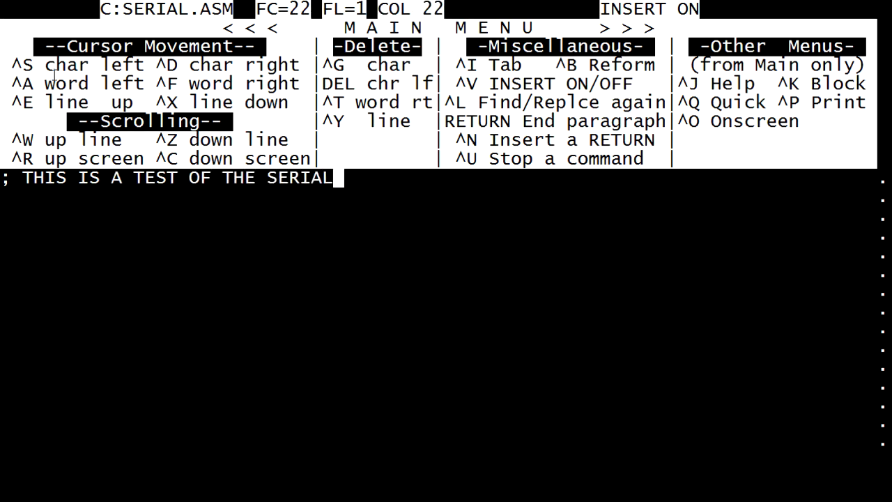
type("PORT")
type("; IMSAI G")
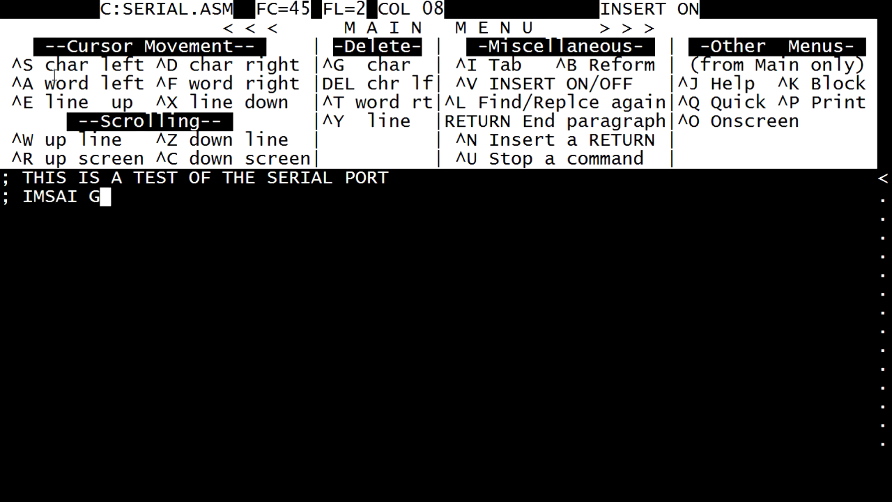
type("UY 33")
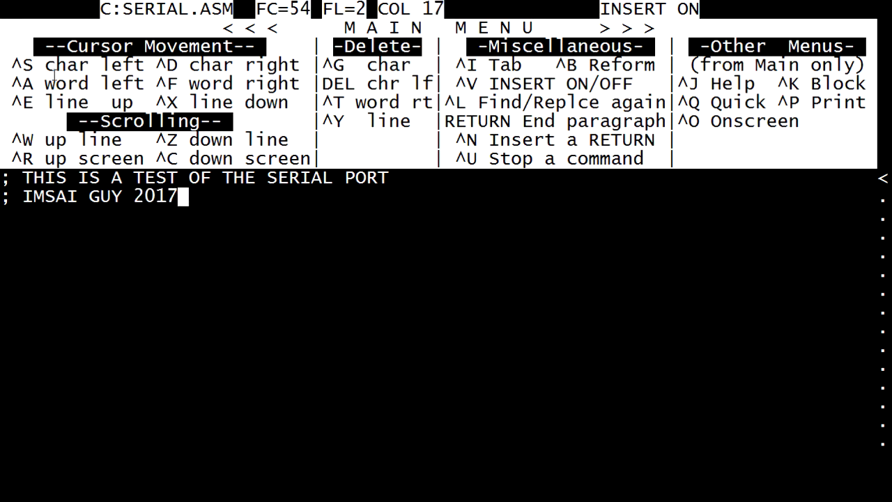
key("Return")
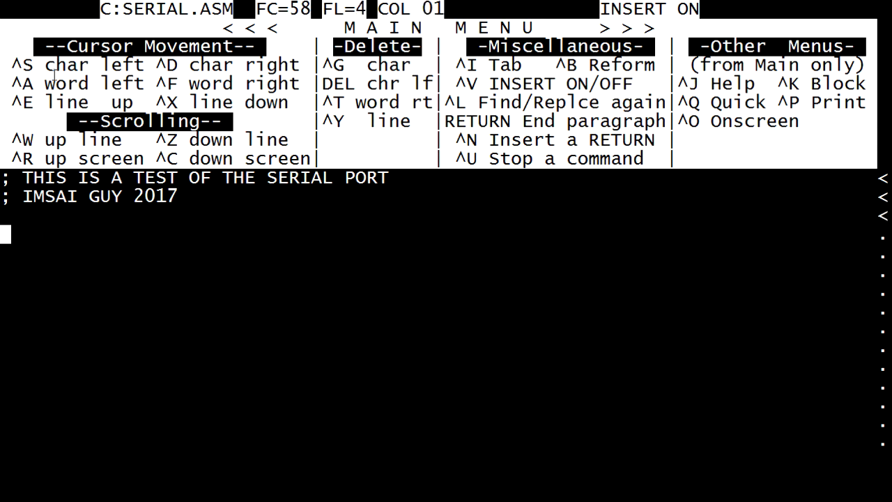
Add the ORG 0100H directive line below the header
type("ORT")
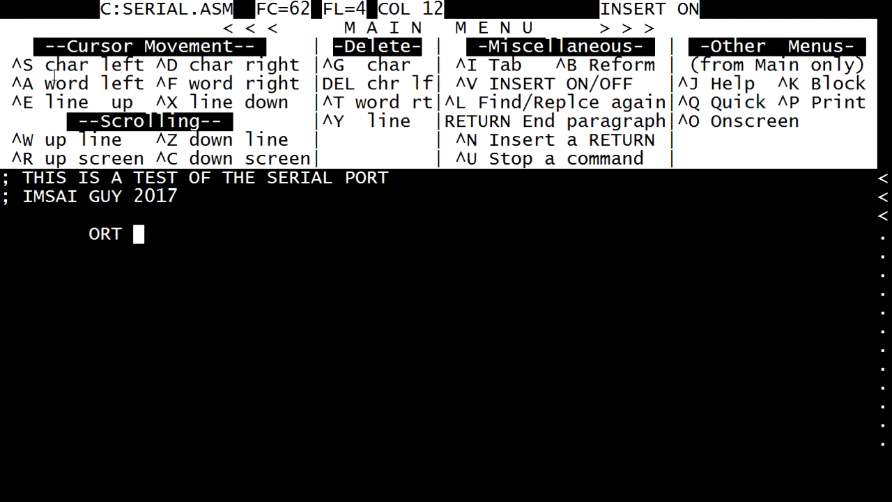
type("G")
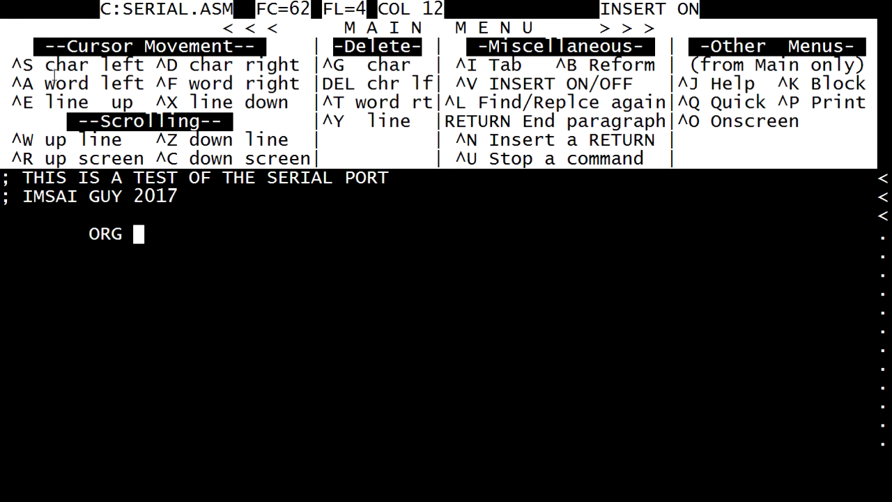
type("0100H")
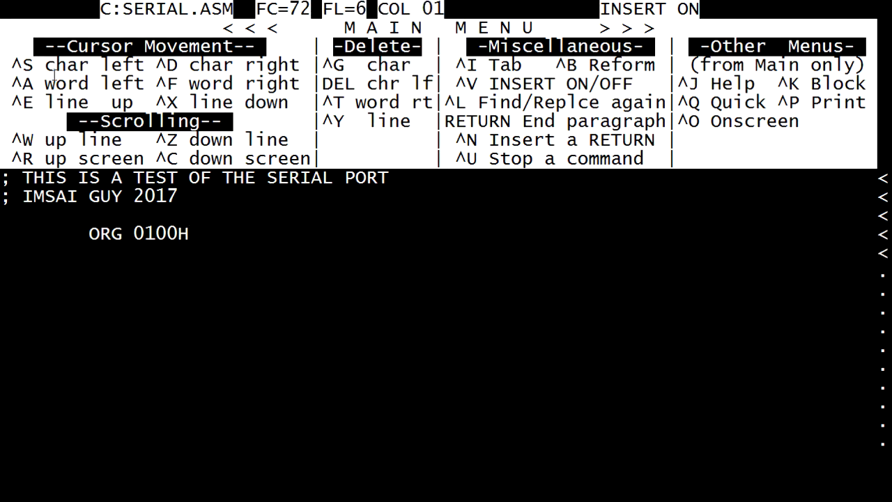
Type the echo loop START IN 022H, OUT 022H, JMP START, ending with '; END'
type("START")
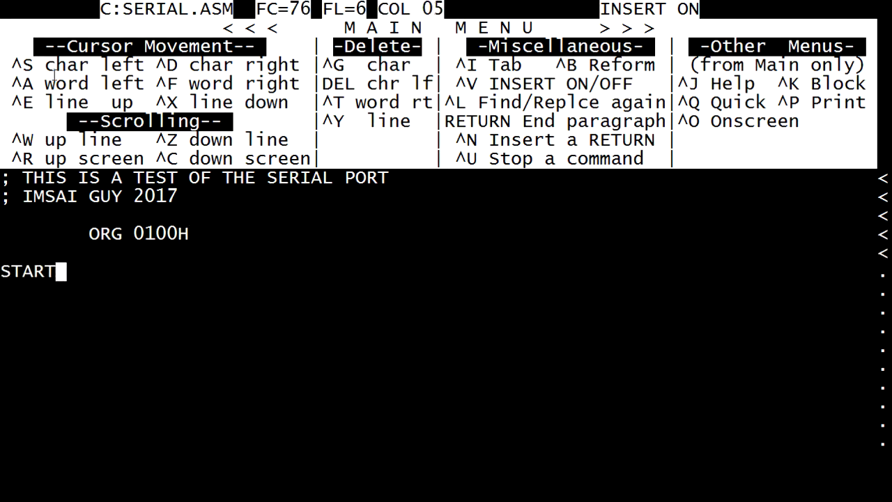
type("IN")
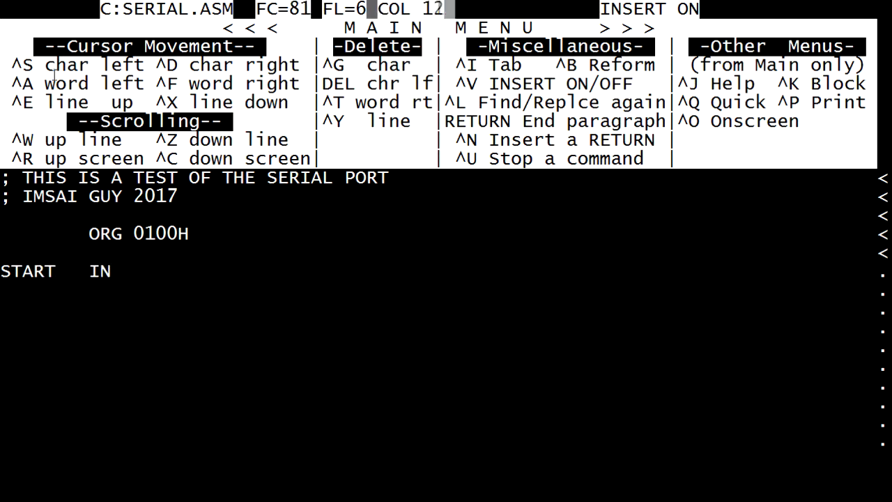
type("022H")
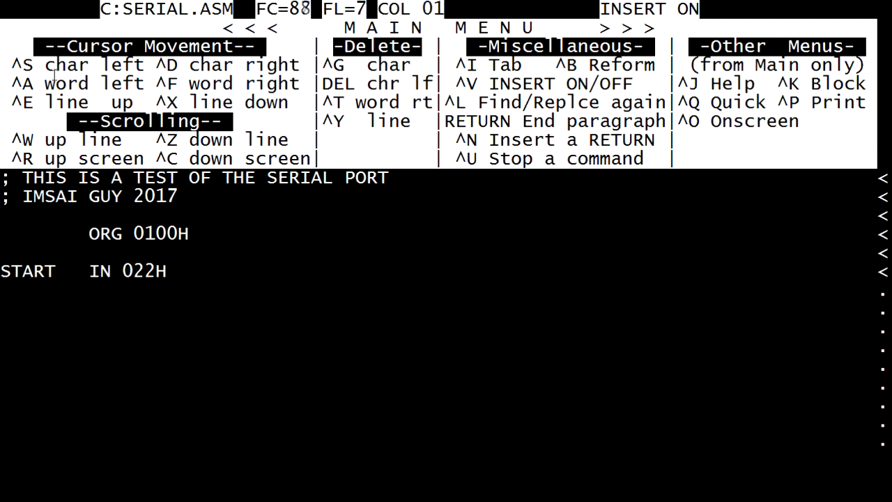
type("OUT 02")
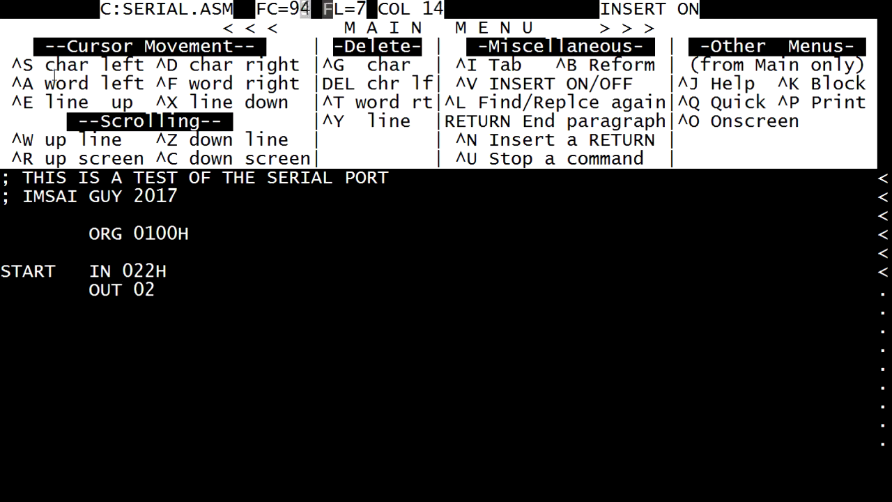
type("2H")
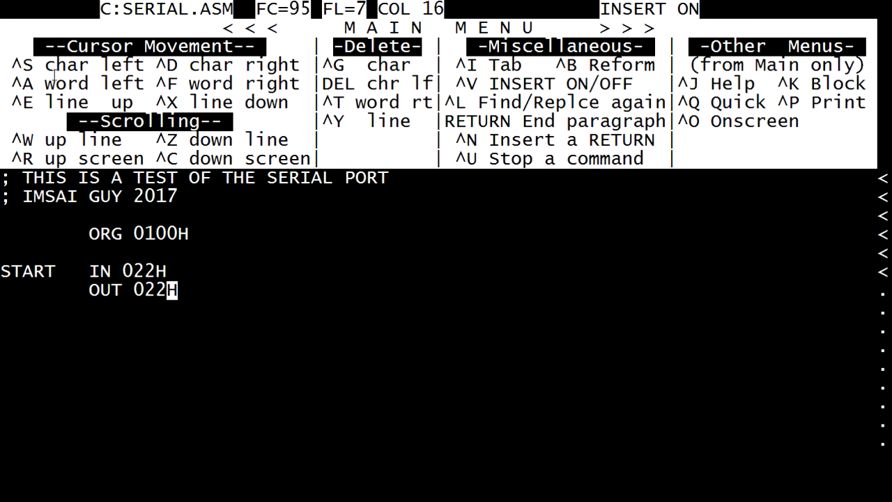
key("Right")
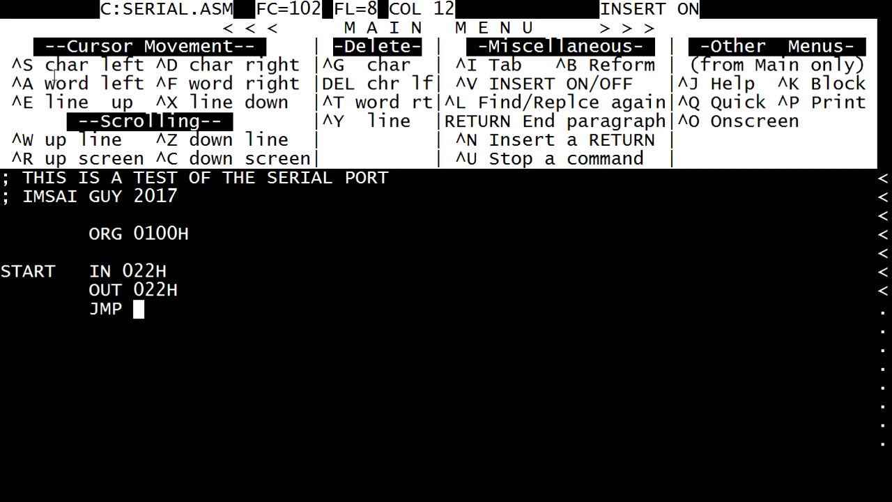
type("START")
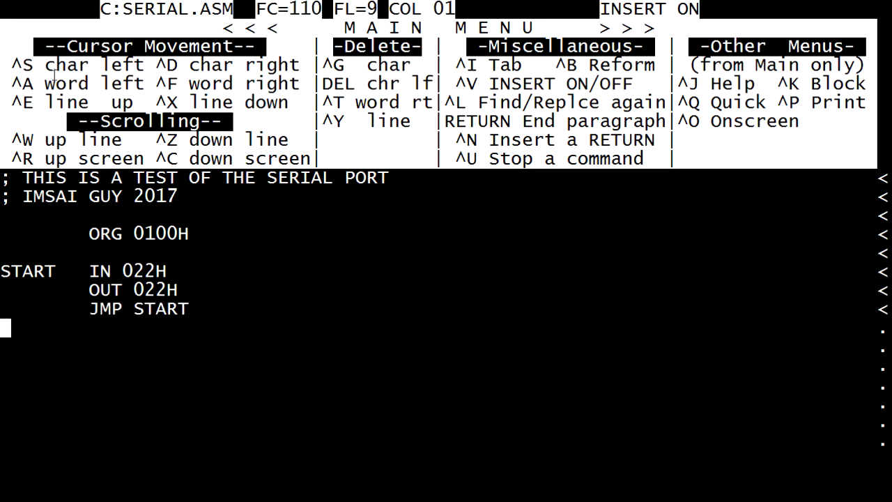
type("; ENE")
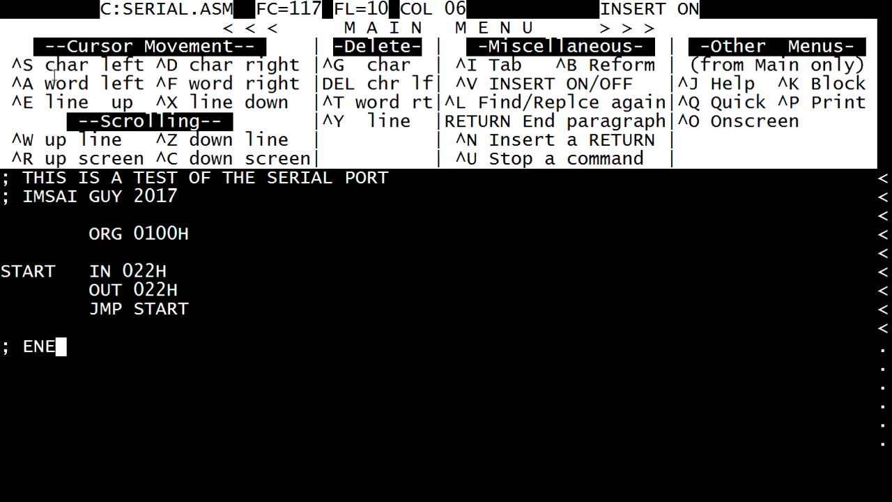
type("D")
type("LIST S")
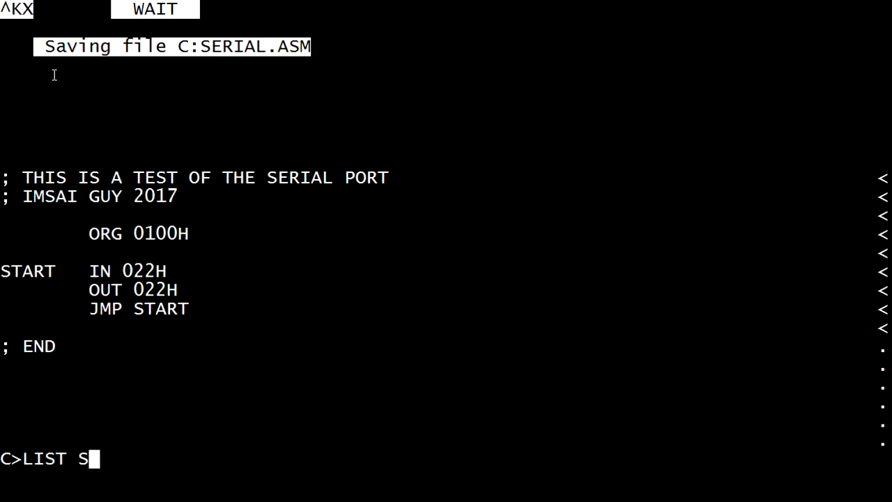
List SERIAL.ASM at the CP/M prompt, then assemble it with ASM SERIAL
type("ERIAL.ASM")
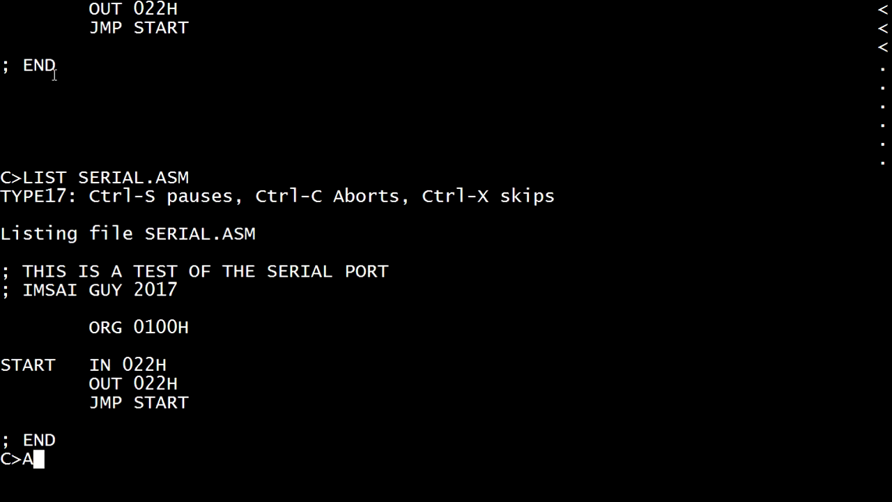
type("SM SERIAL")
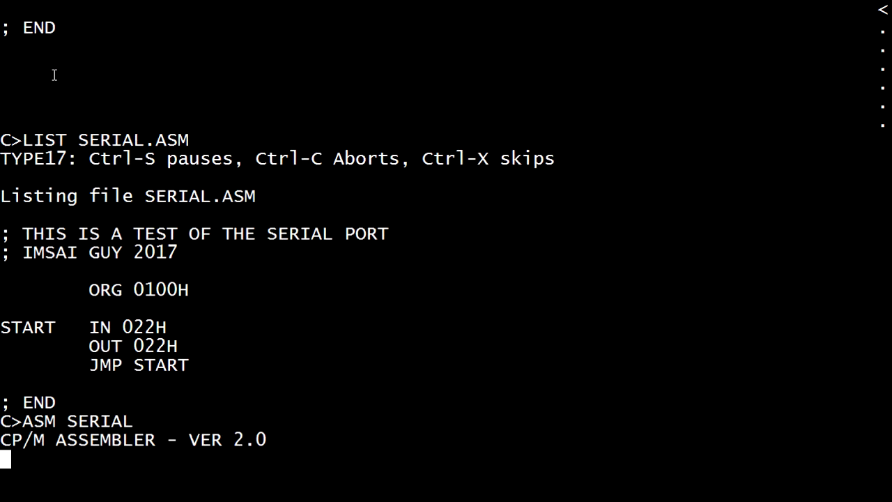
scroll("down", 3)
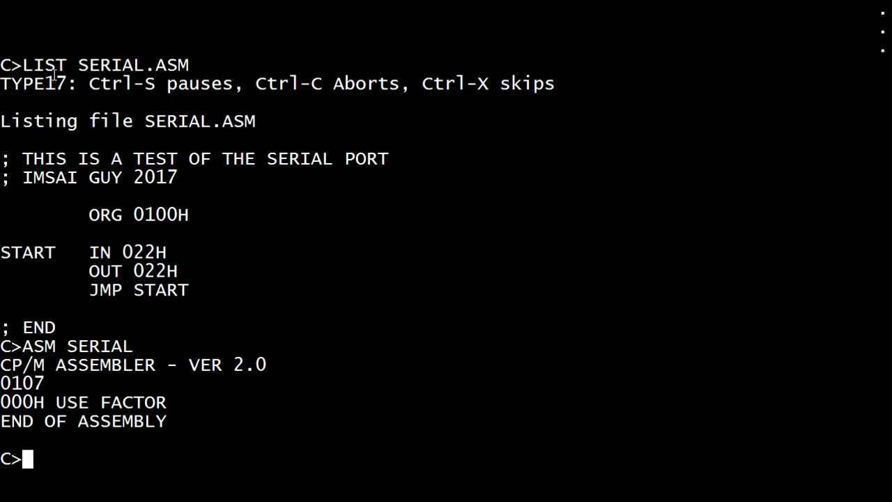
Check the directory with D SERIAL.*, then list SERIAL.PRN showing the assembled opcodes
type("D SERIAL.*")
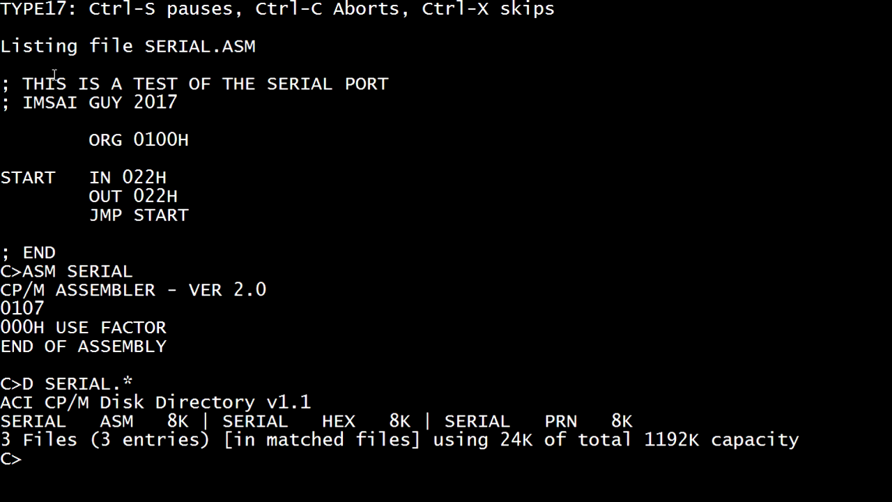
type("LIST")
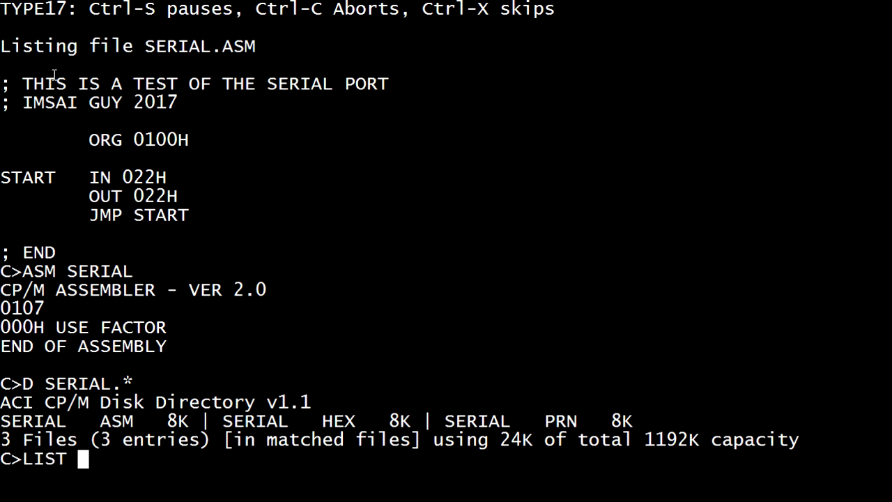
type("SERIAL.PR")
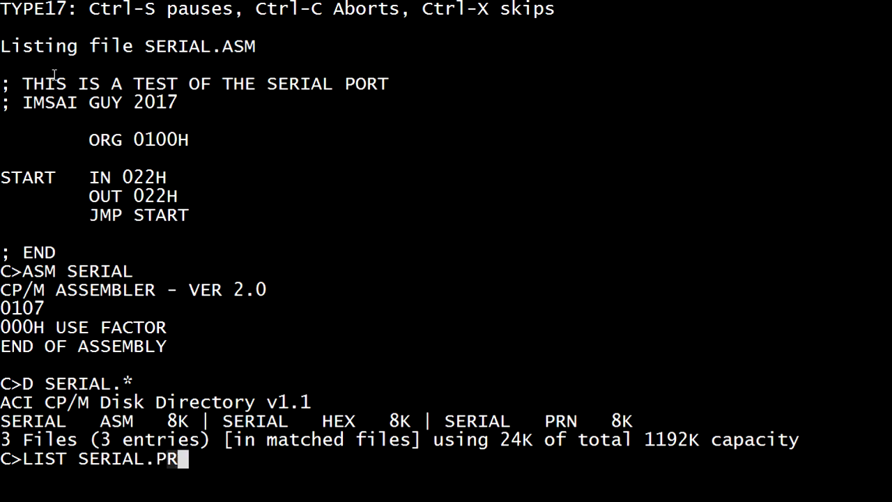
type("N")
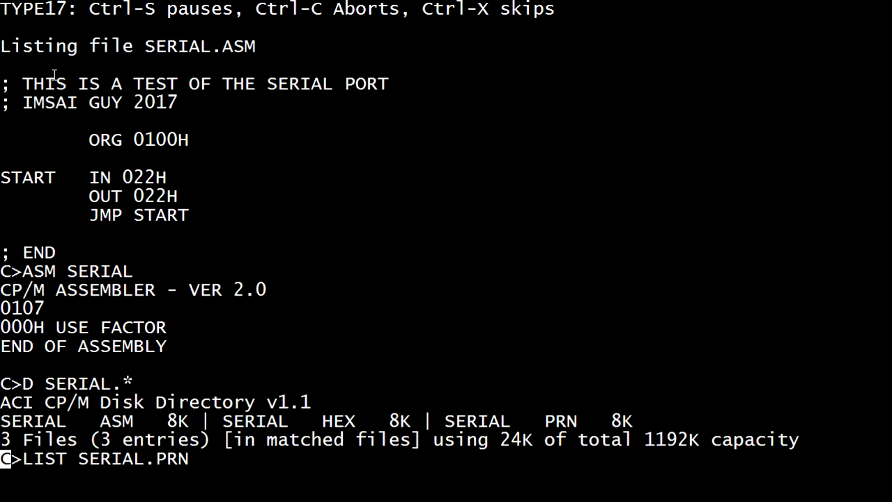
key("Return")
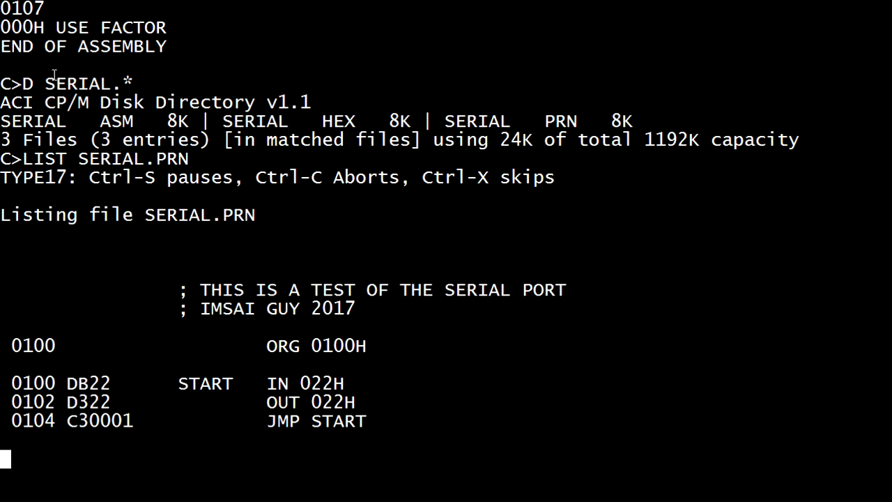
key("Enter")
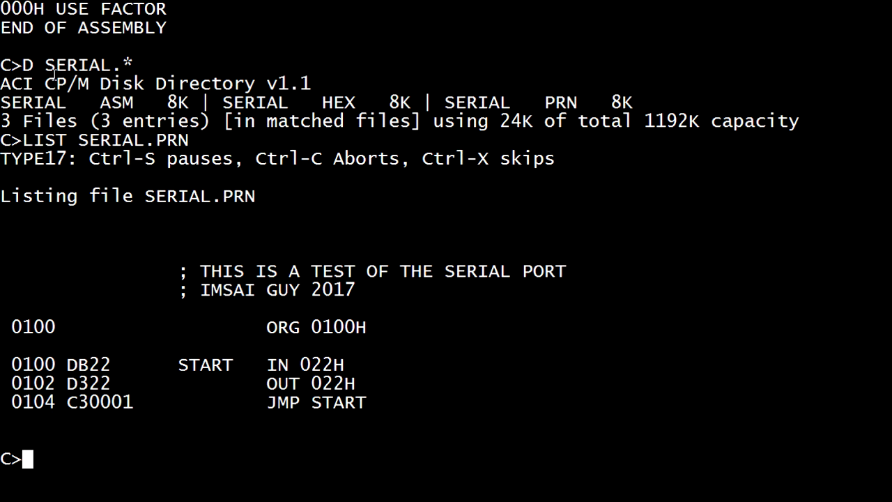
type("LIST SERIAL")
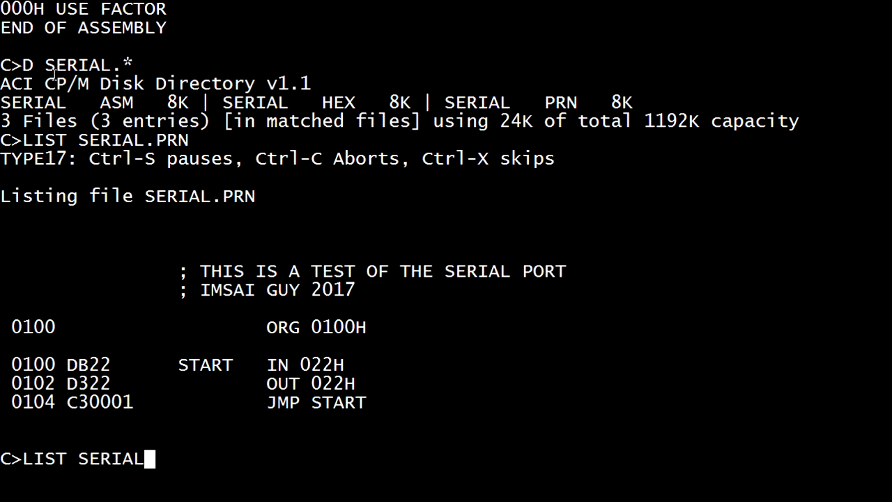
List SERIAL.HEX, LOAD it into SERIAL.COM, and confirm with D SERIAL.*
type(".HEX")
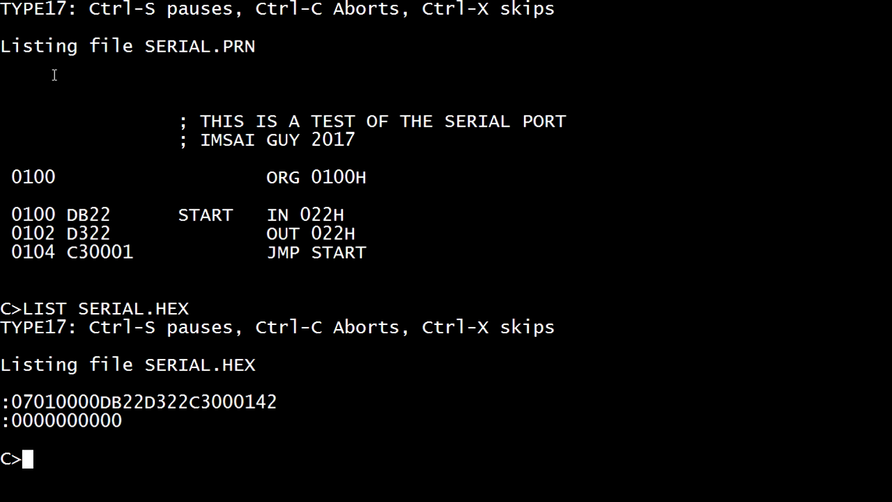
type("LOA")
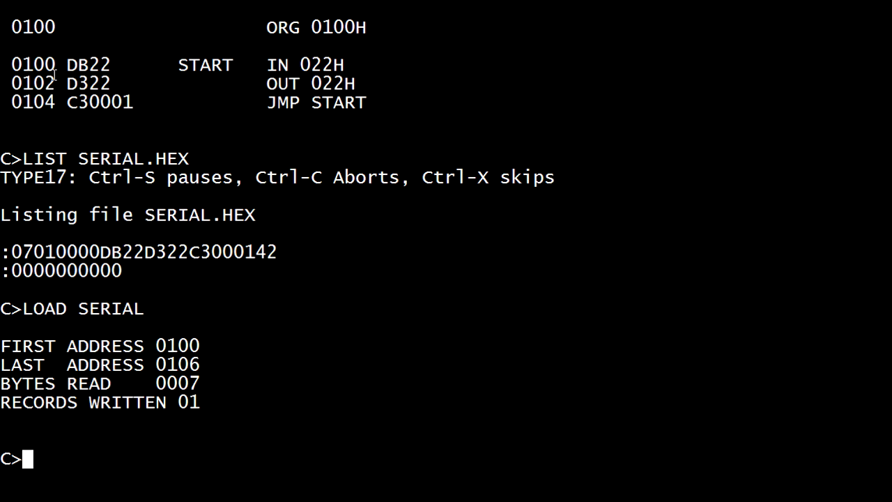
type("D SERIAL.*")
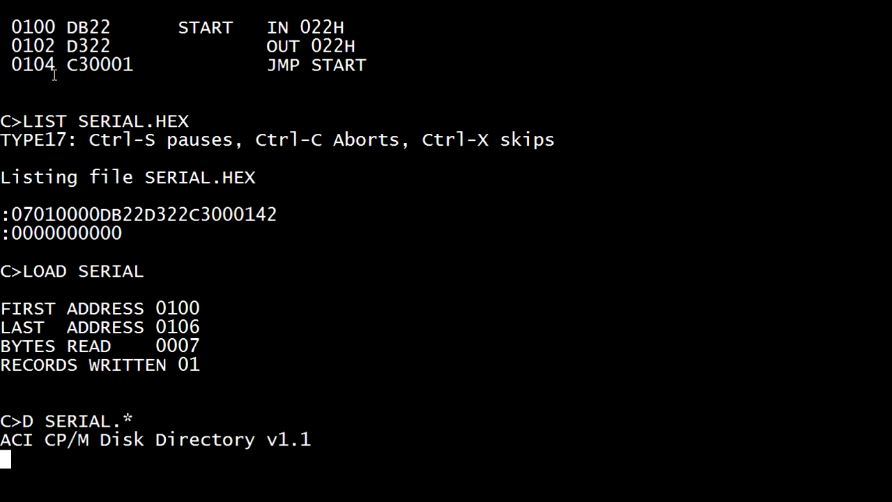
key("Return")
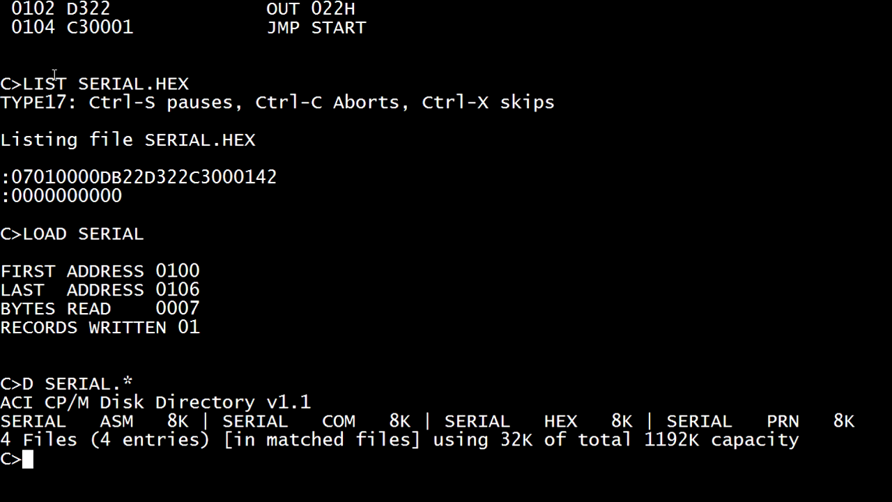
Run SERIAL and send 3s so they echo until the screen fills
type("SER")
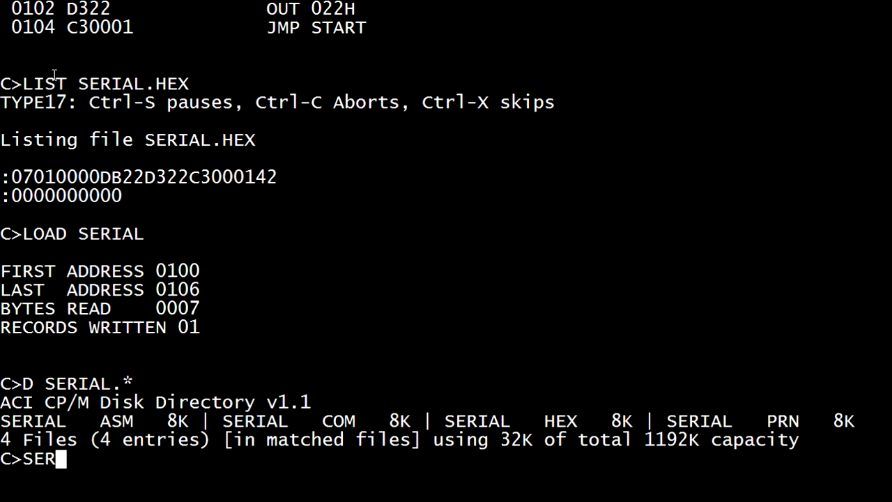
type("IAL")
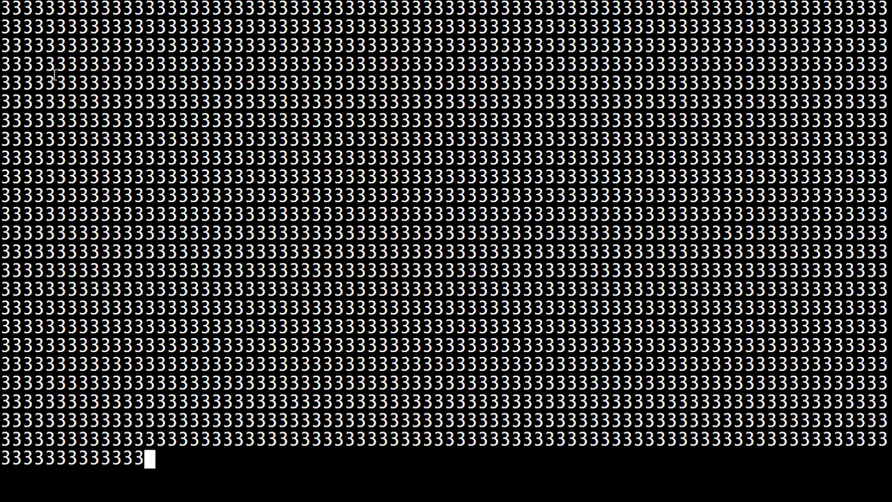
type("33")
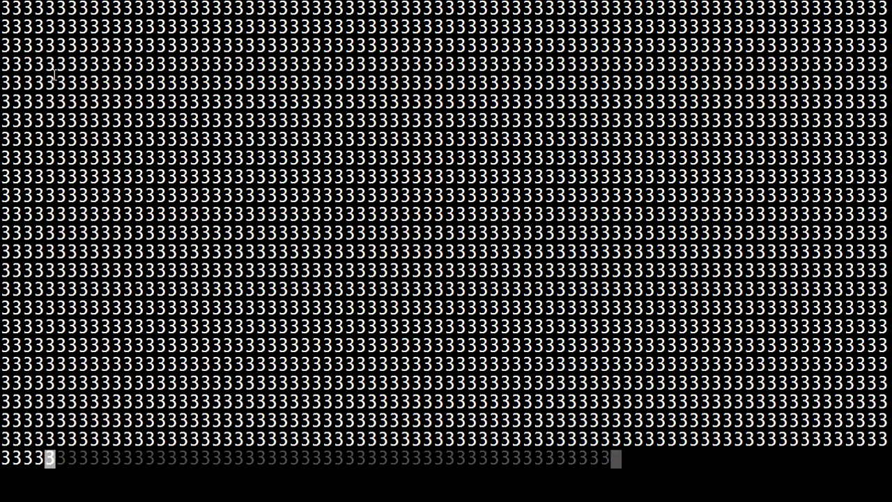
type("3")
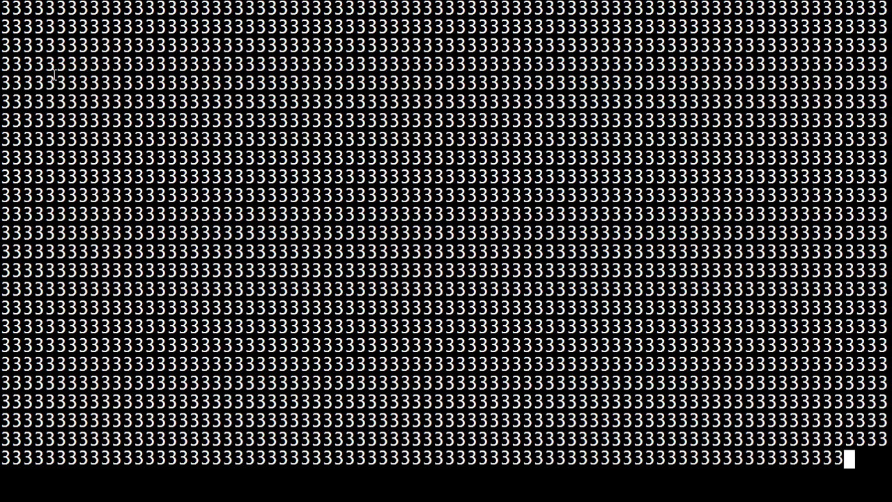
type("3")
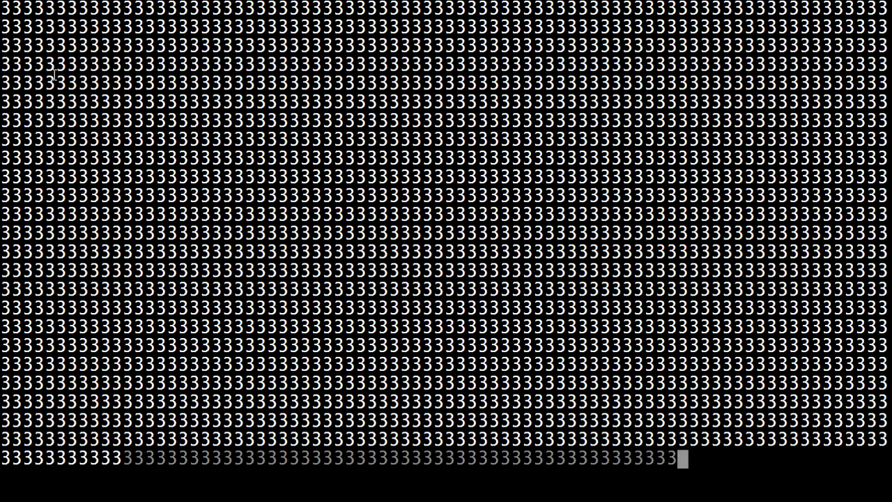
type("3")
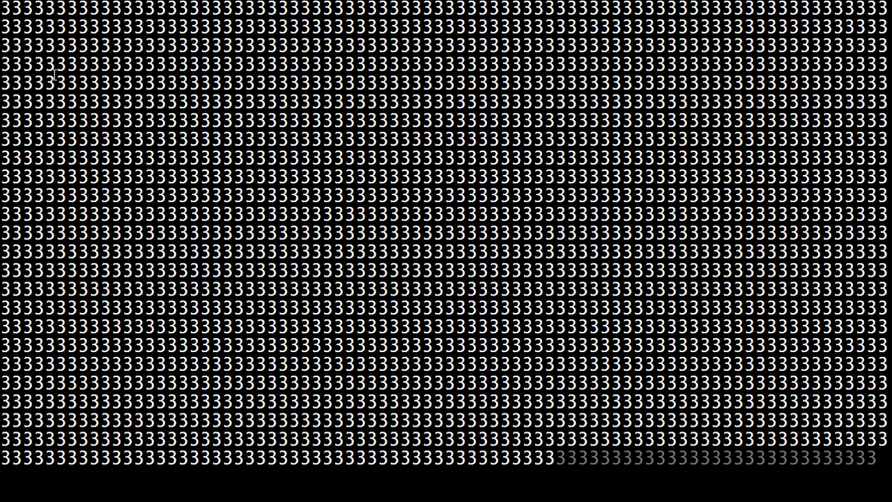